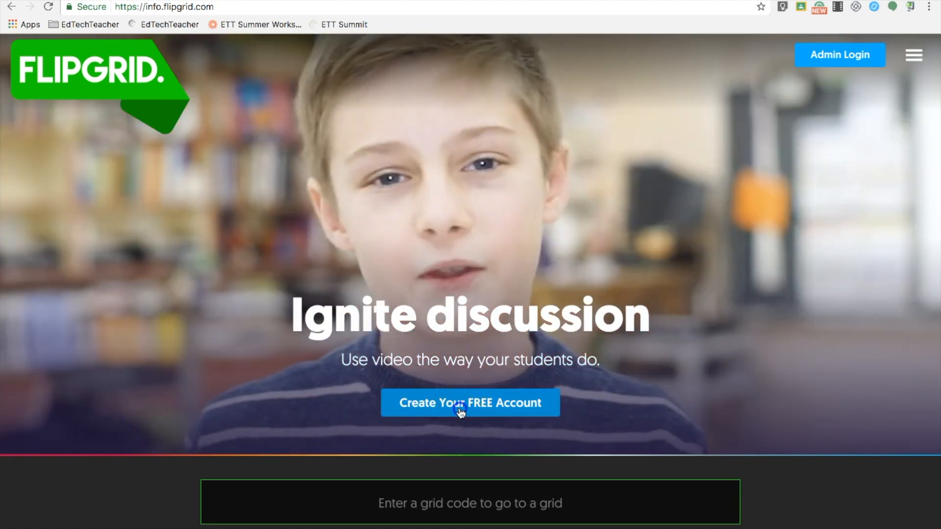
Start a free Flipgrid account, entering first name, last name, the suggested email and a password
left_click(469, 402)
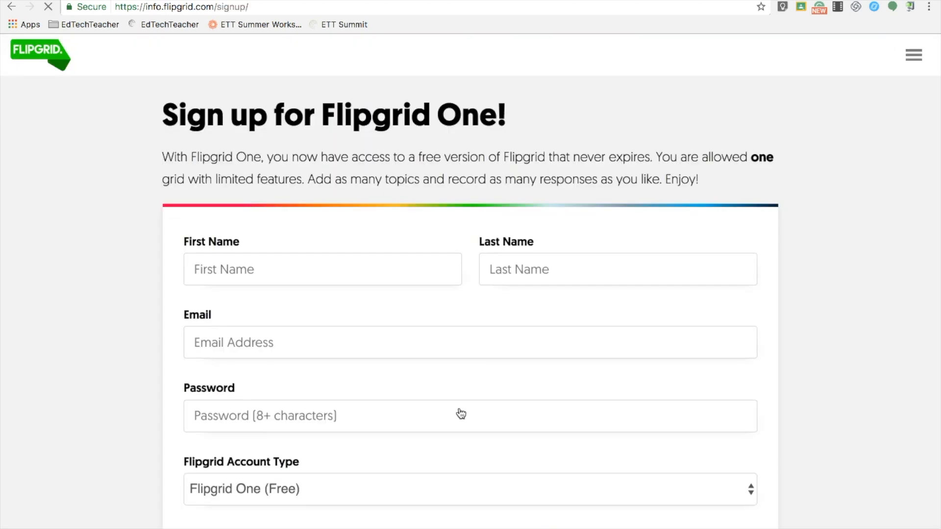
left_click(322, 269)
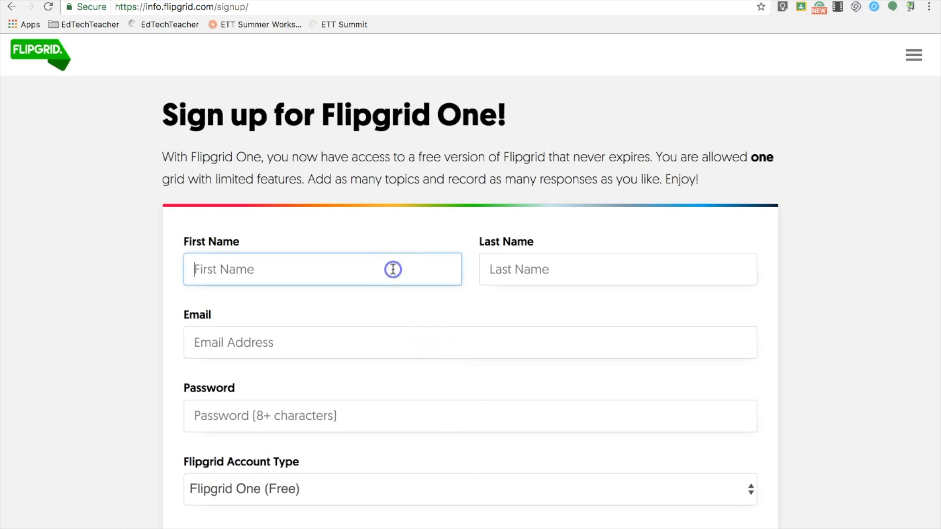
type("M")
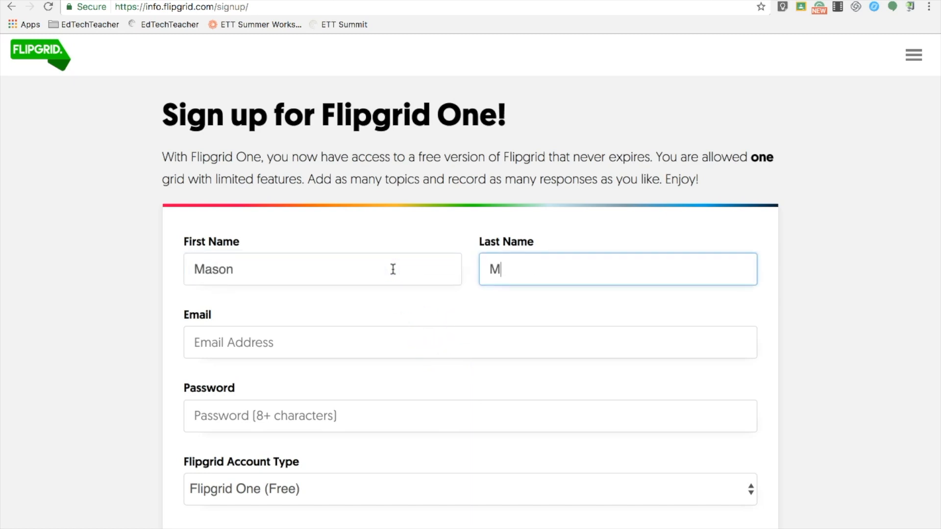
type("maso")
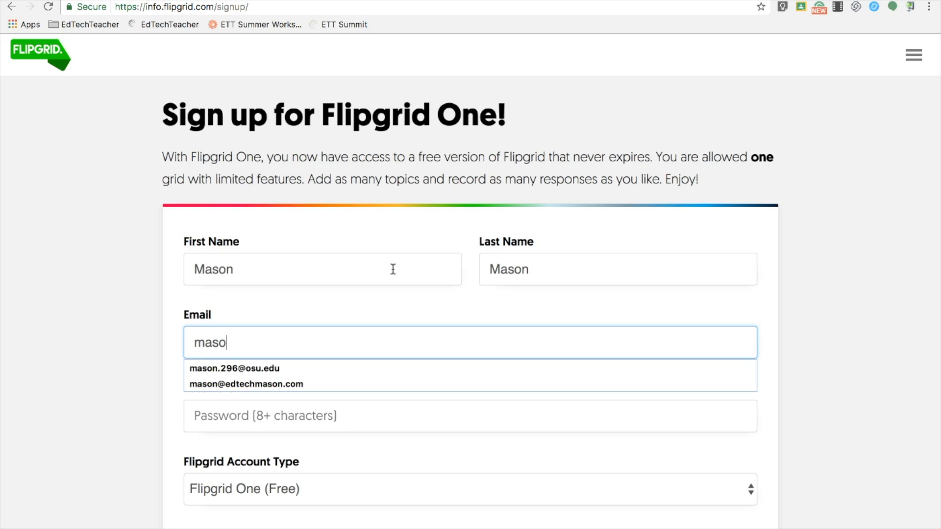
left_click(246, 384)
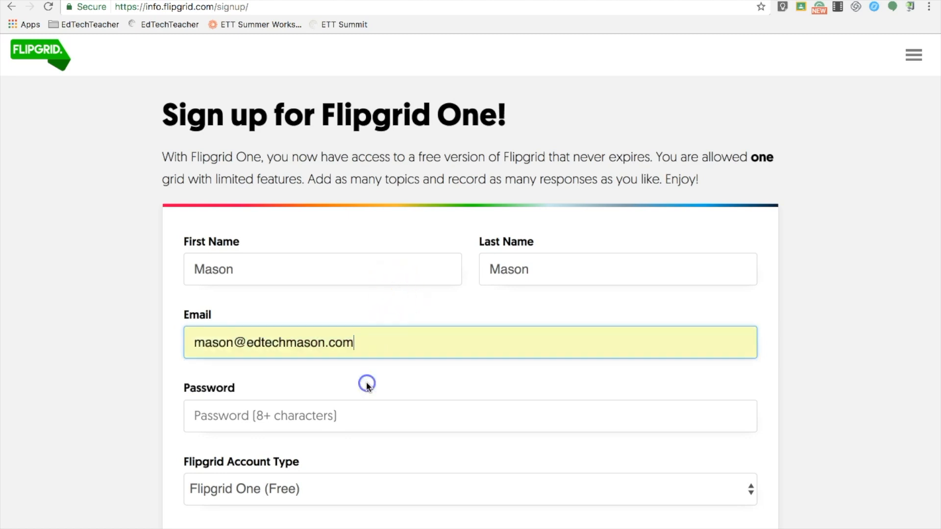
left_click(470, 416)
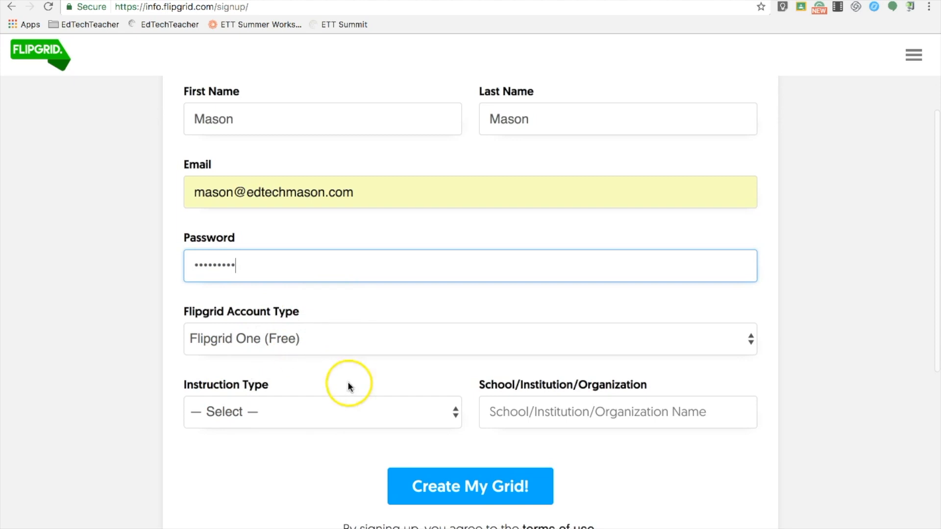
Choose Organization/Corporate as the instruction type
left_click(321, 411)
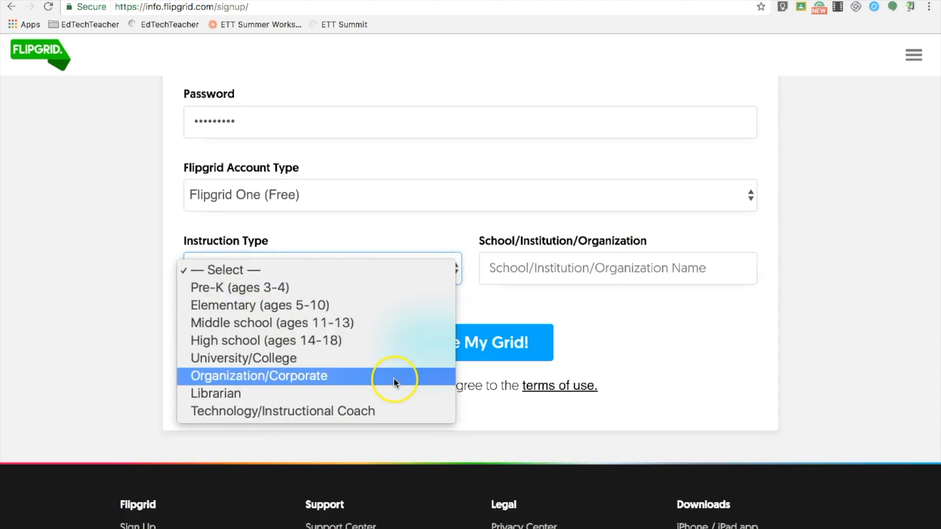
left_click(257, 375)
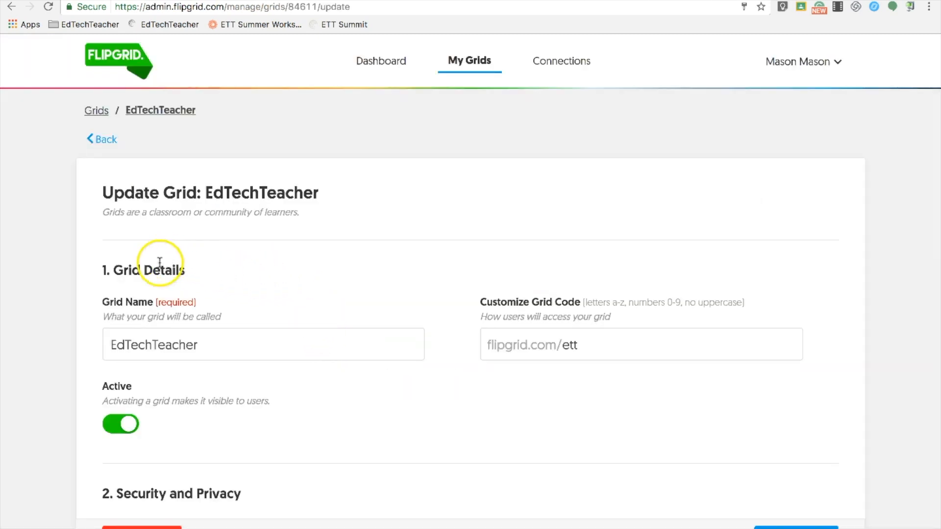
mouse_move(280, 341)
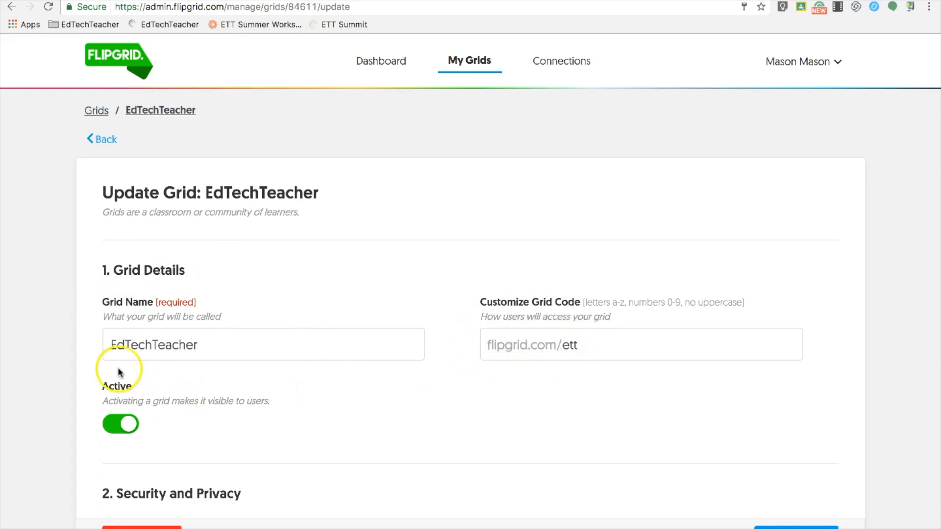
mouse_move(228, 416)
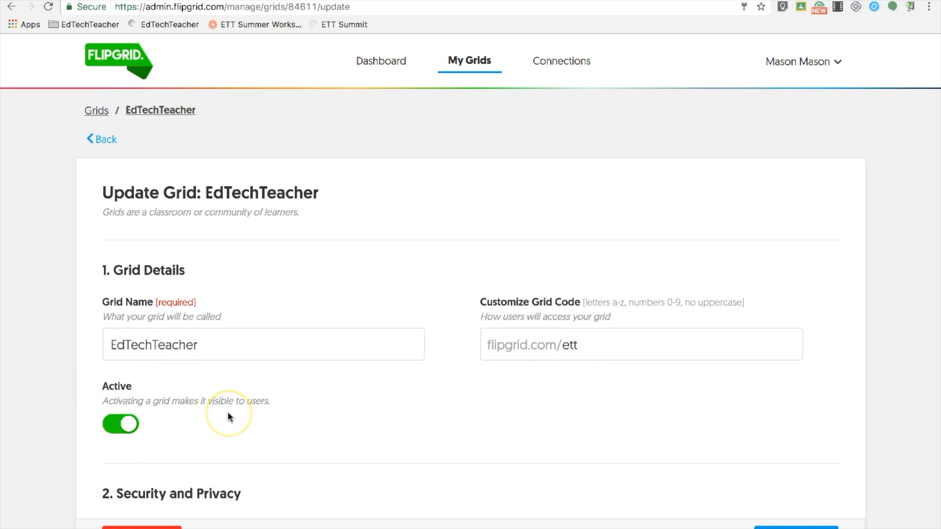
scroll("down", 3)
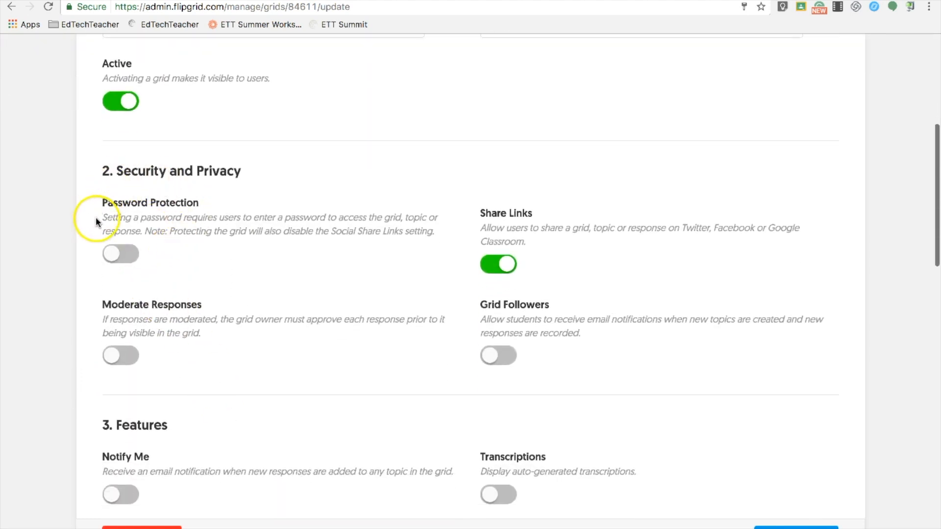
mouse_move(228, 257)
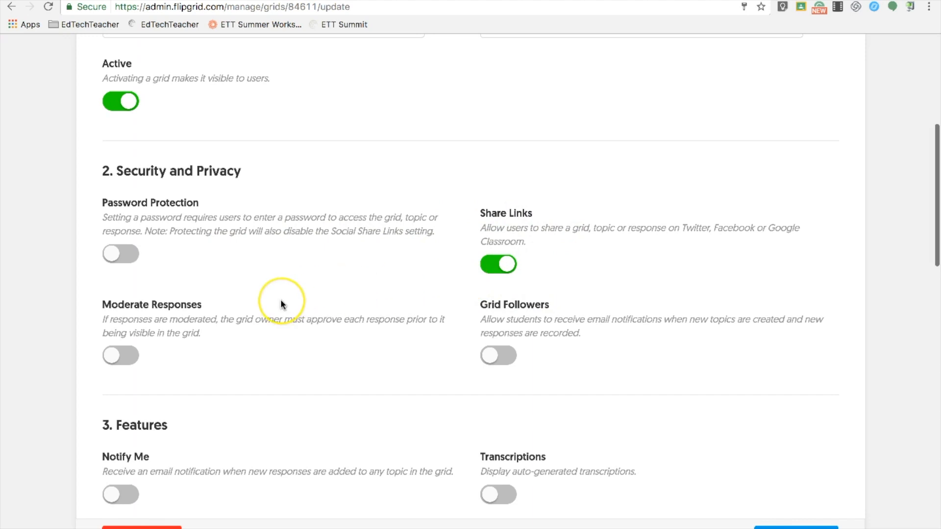
scroll("down", 3)
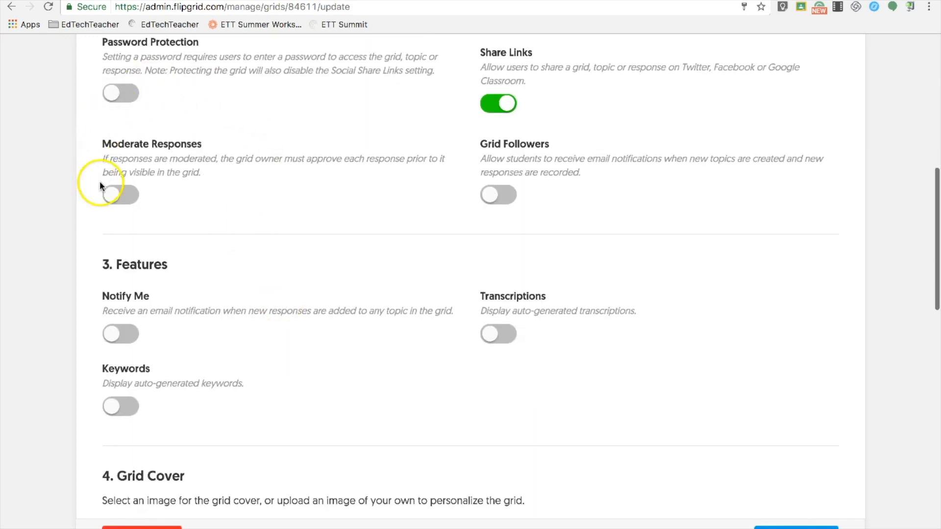
mouse_move(483, 191)
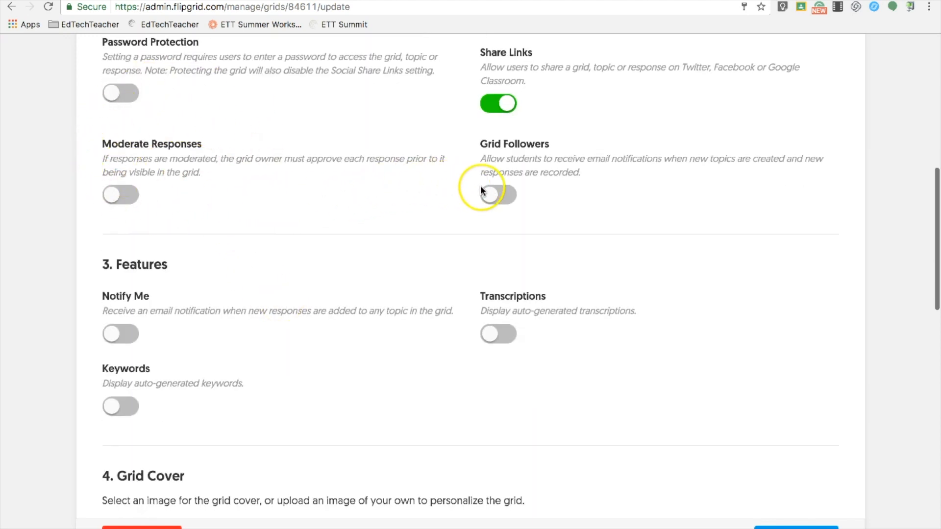
scroll("down", 3)
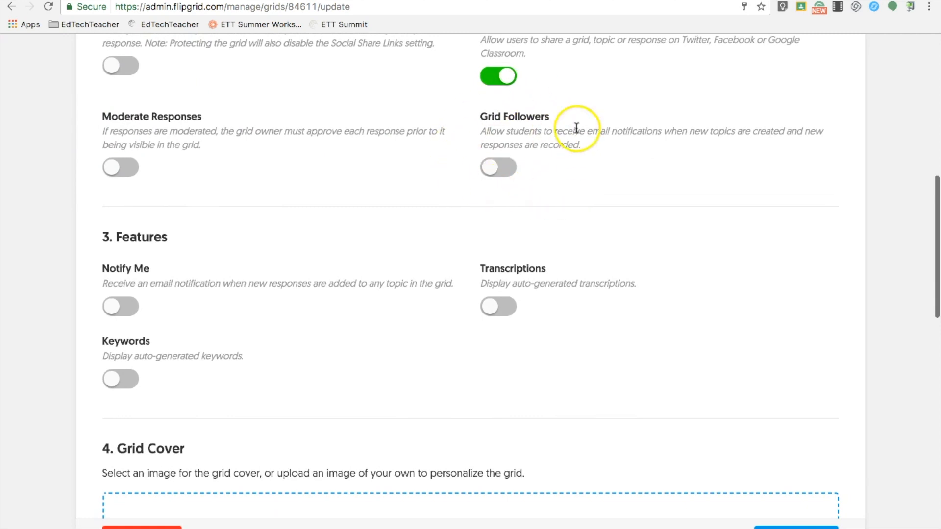
scroll("down", 3)
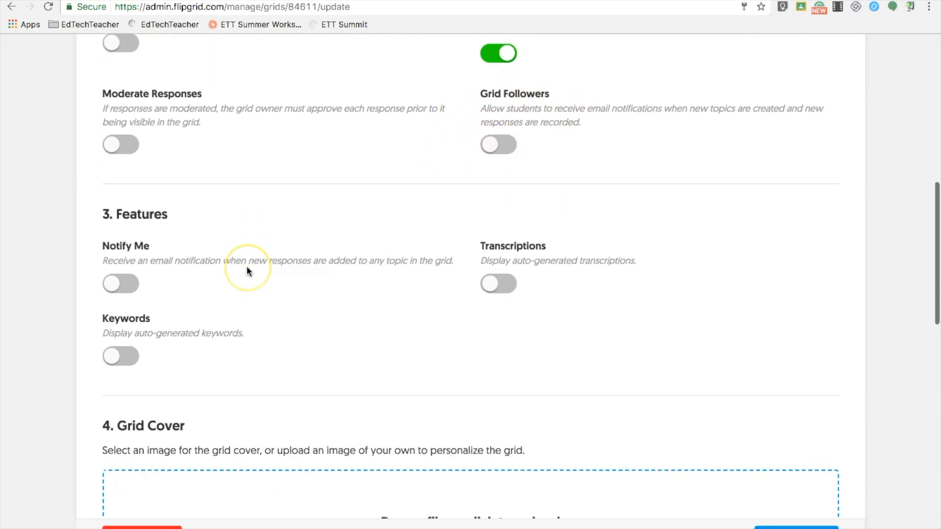
scroll("down", 3)
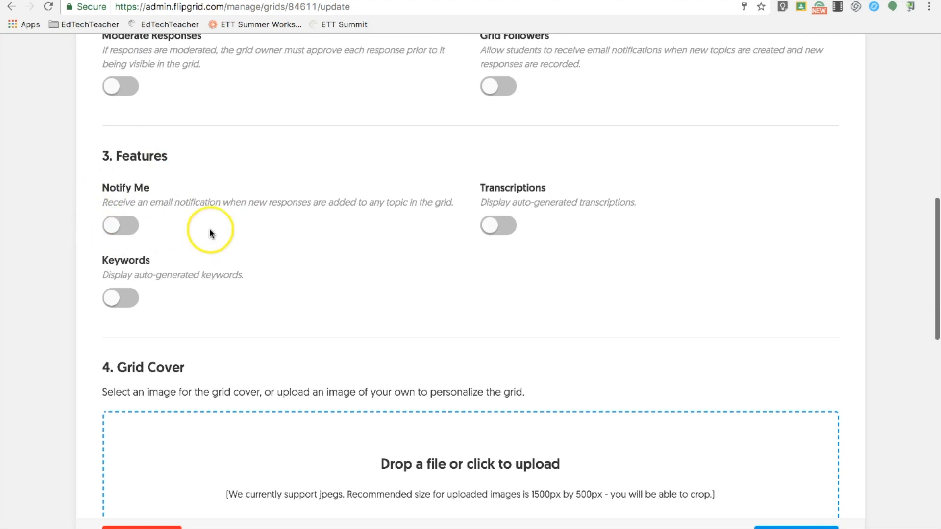
mouse_move(489, 255)
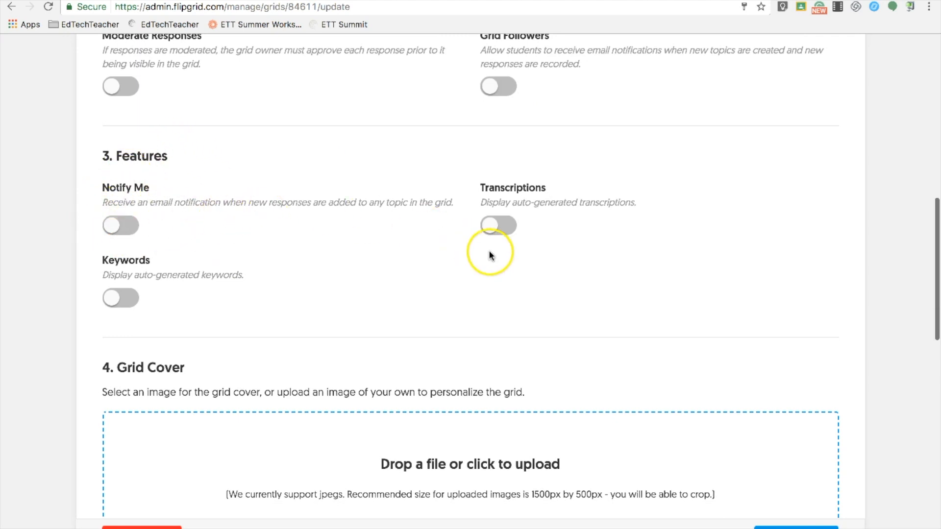
mouse_move(444, 226)
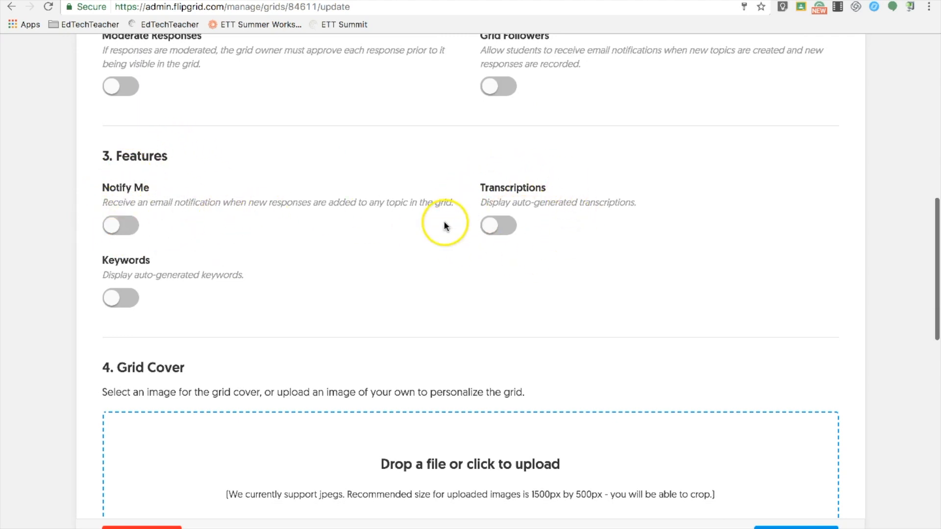
scroll("down", 3)
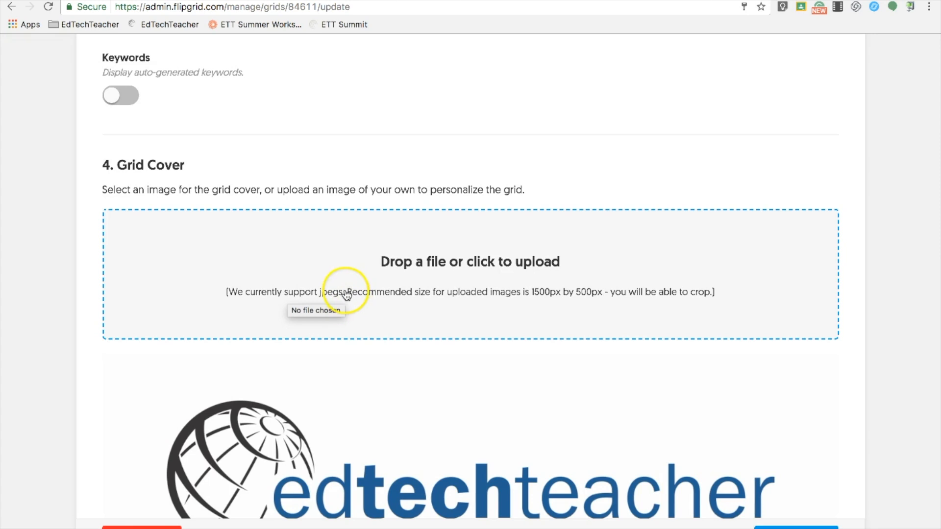
scroll("down", 3)
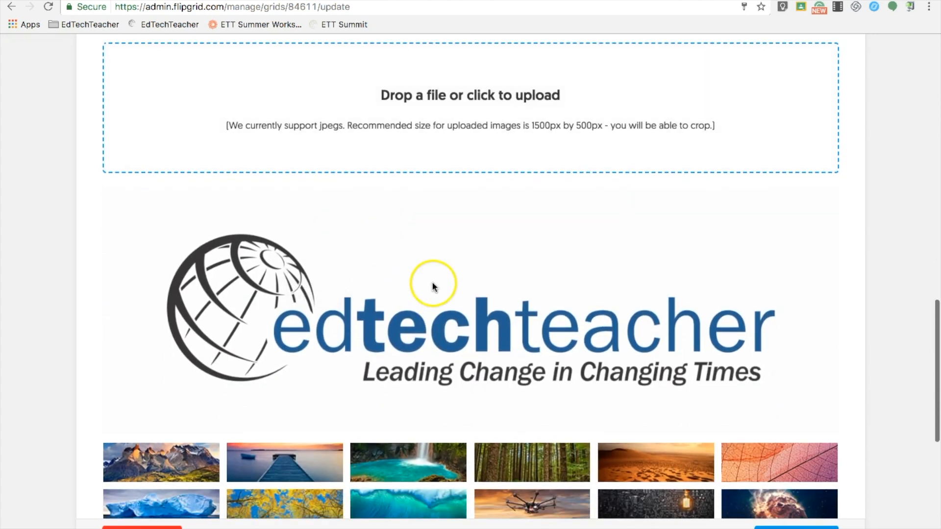
mouse_move(469, 290)
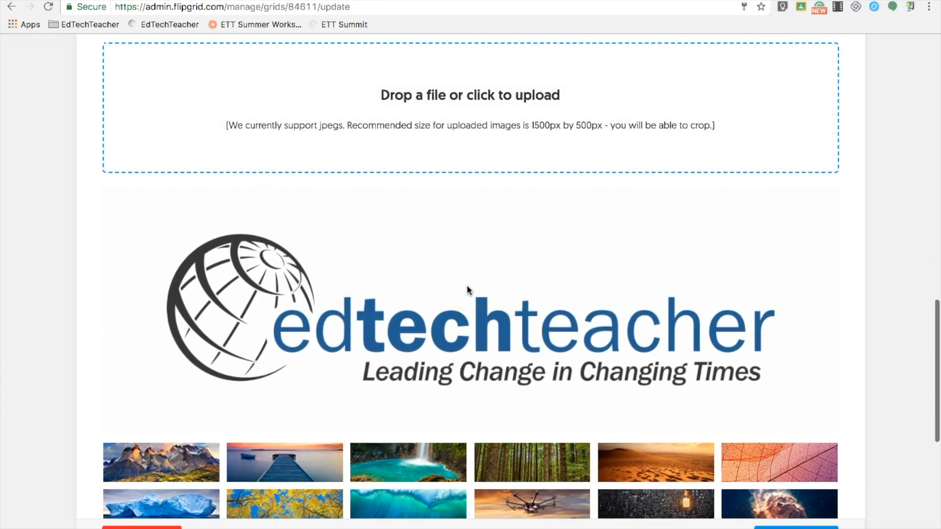
scroll("down", 3)
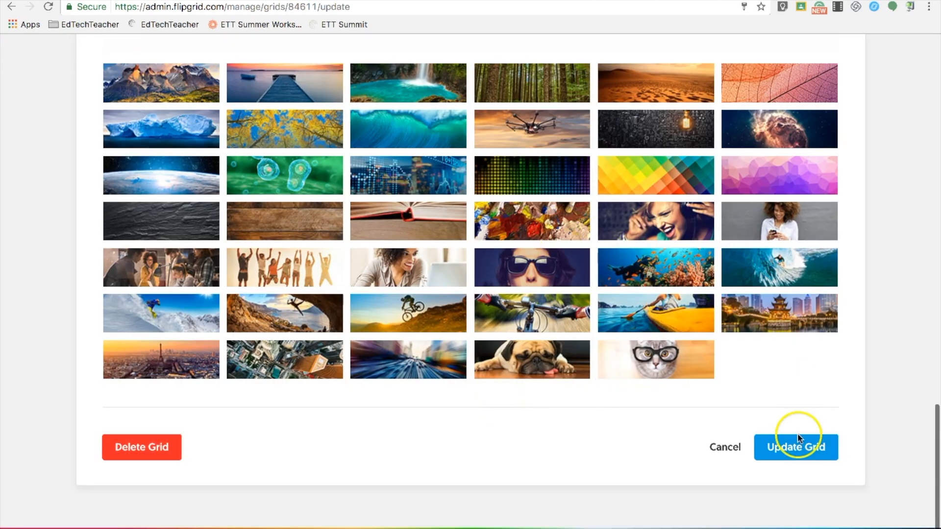
Save the grid settings and bring the empty Topics section into view
left_click(796, 447)
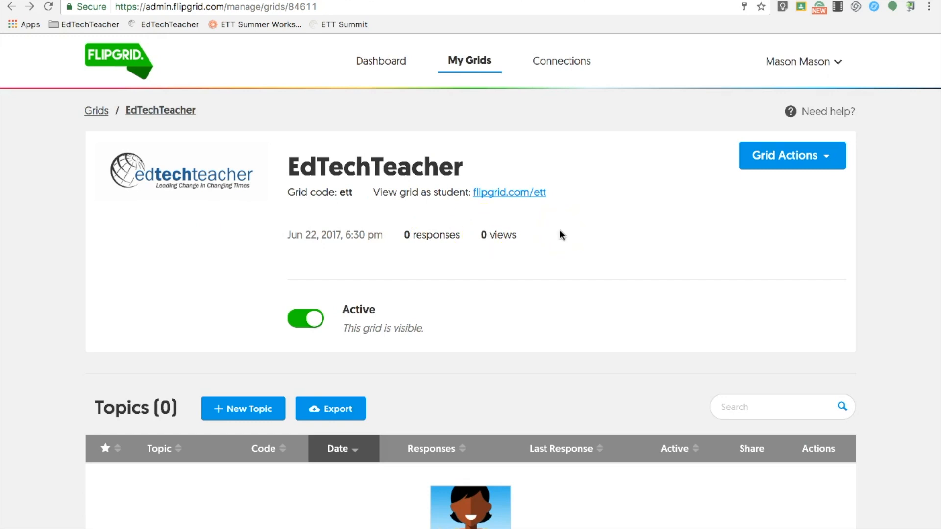
scroll("down", 3)
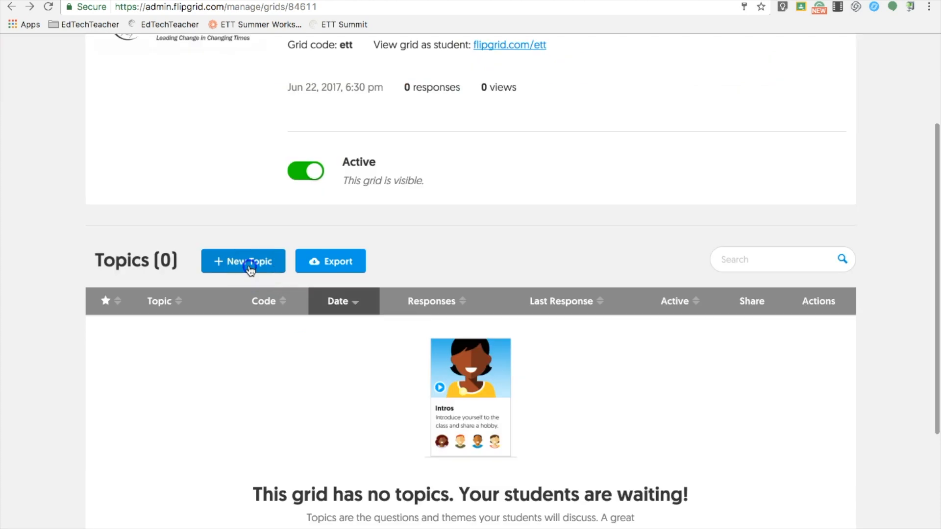
Start a new topic titled 'Back to School'
left_click(242, 261)
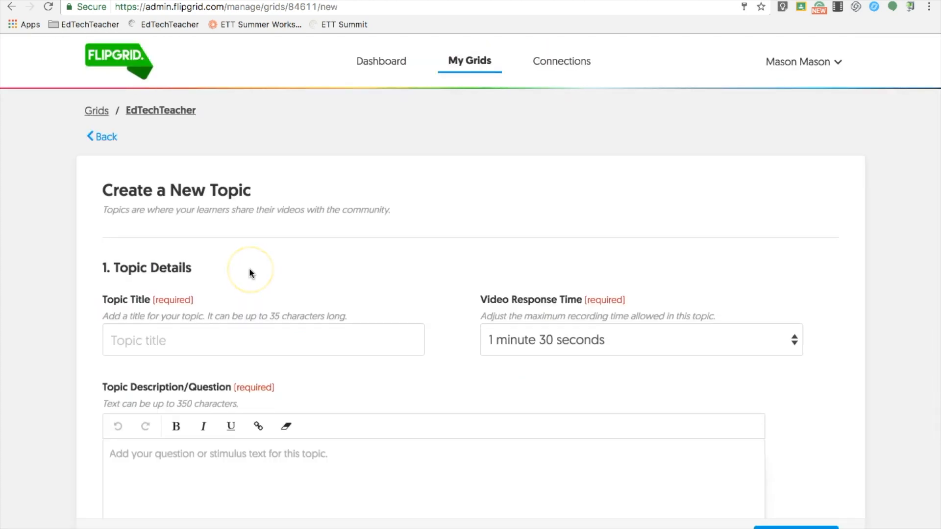
scroll("down", 3)
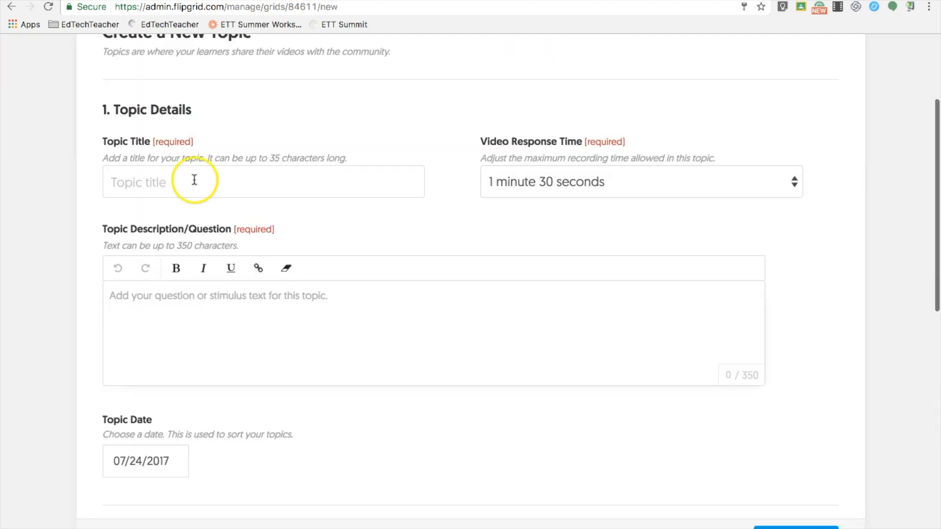
type("Back to Sc")
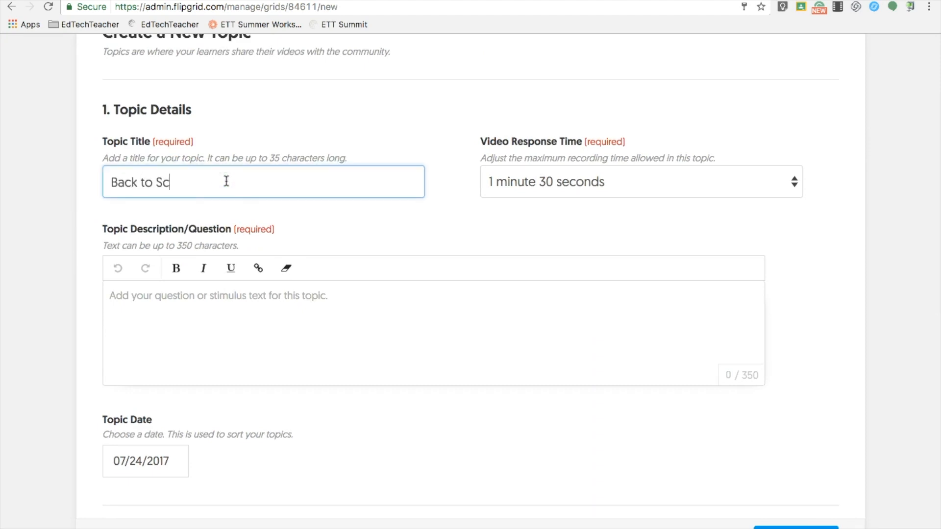
type("hool")
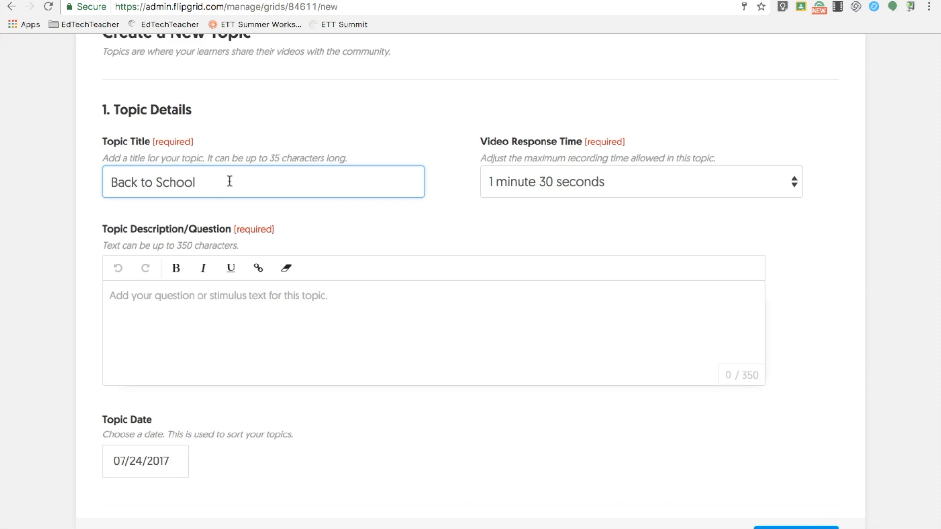
Enter the description 'Welcome to the 4th grade! Please introduce y...'
scroll("down", 3)
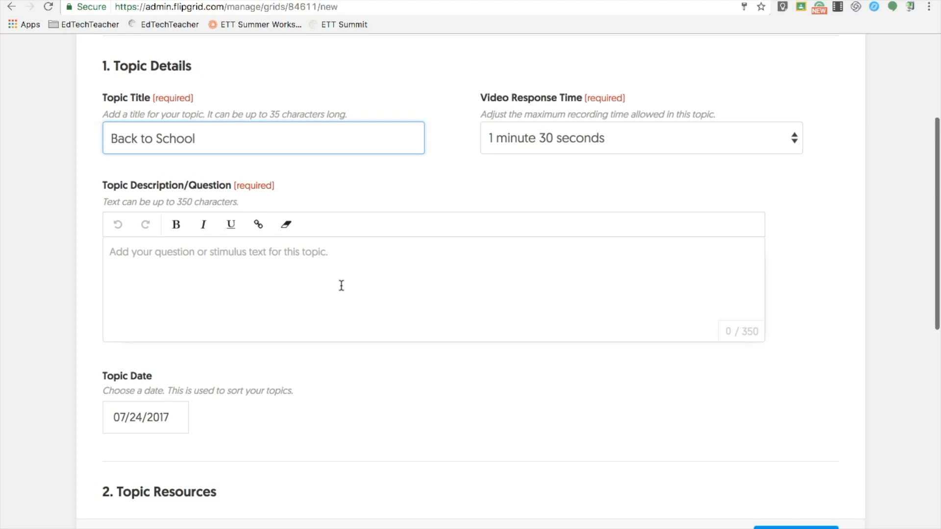
type("Welcome t")
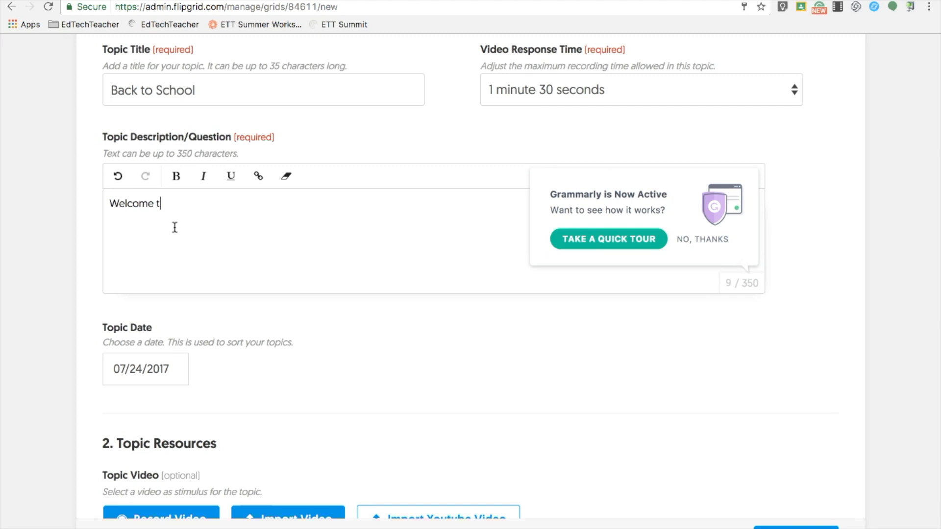
type("o the 4th grade! Please introduce y")
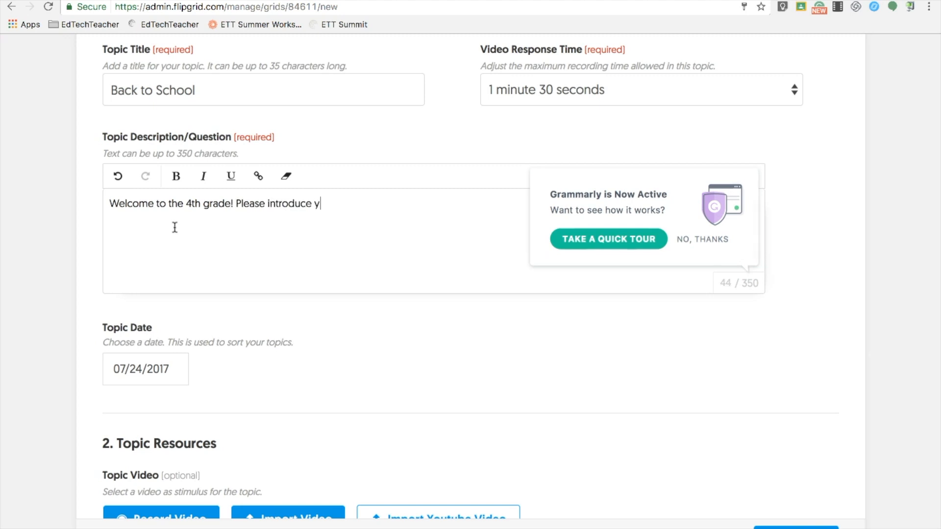
Scroll past Topic Resources to the Features settings with Active, replies, likes and views on
scroll("down", 3)
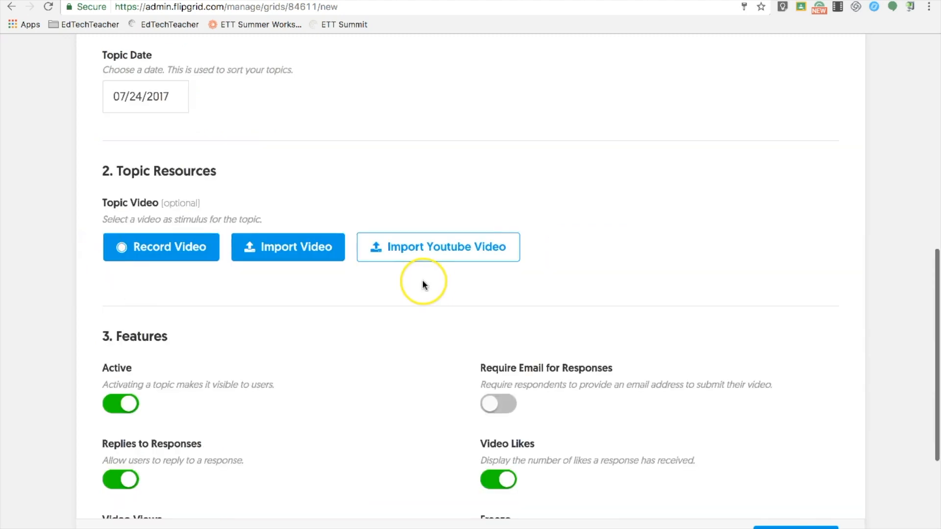
scroll("down", 3)
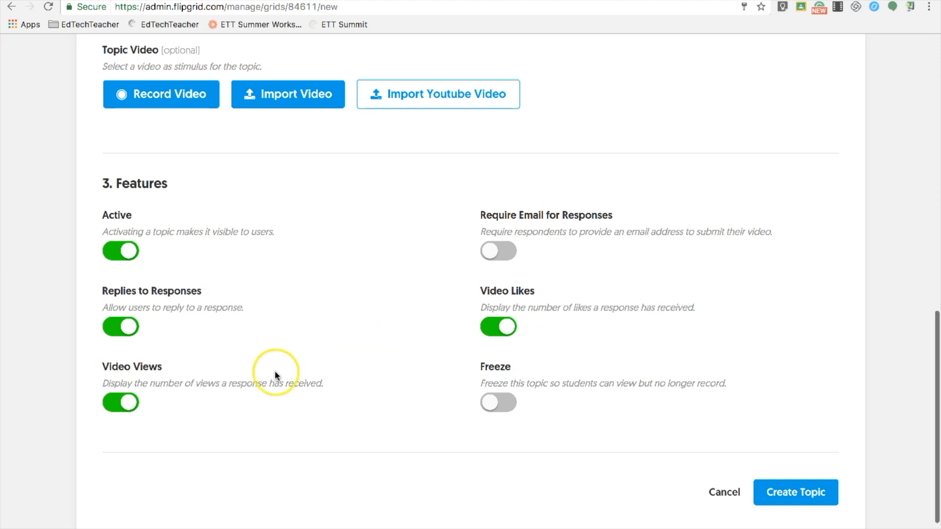
scroll("down", 3)
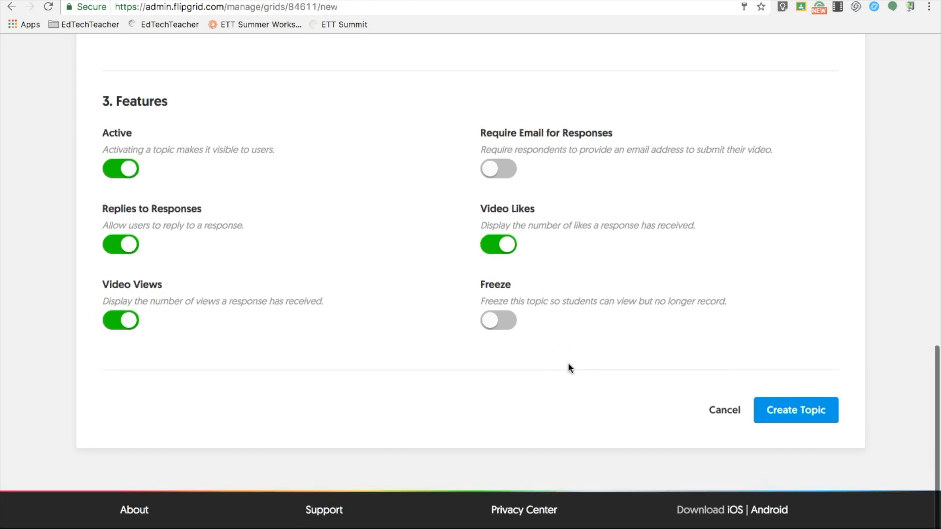
Create the Back to School topic, dismiss the success notice and return to the EdTechTeacher grid
left_click(795, 409)
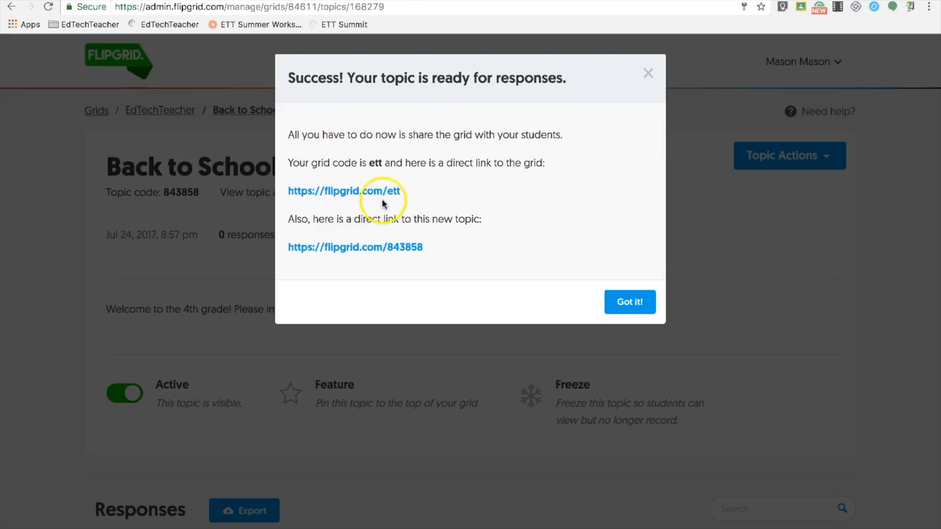
mouse_move(394, 241)
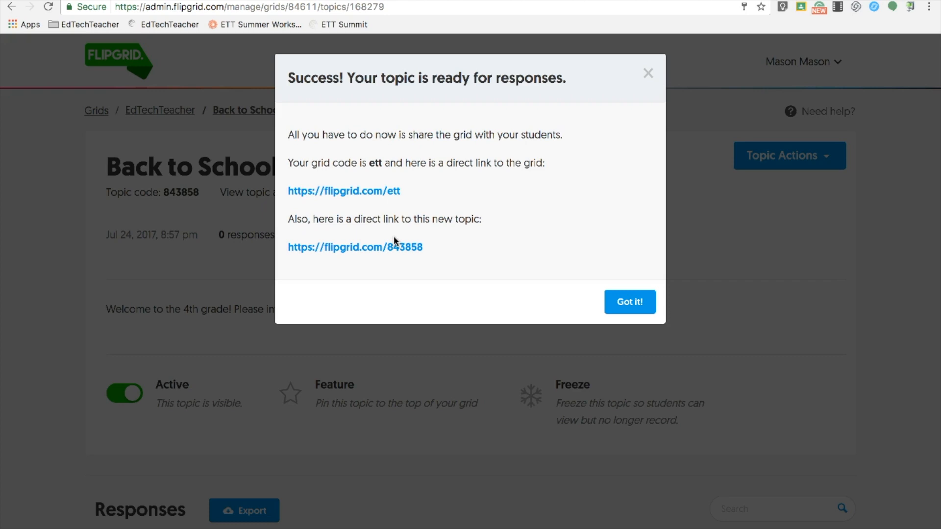
left_click(629, 302)
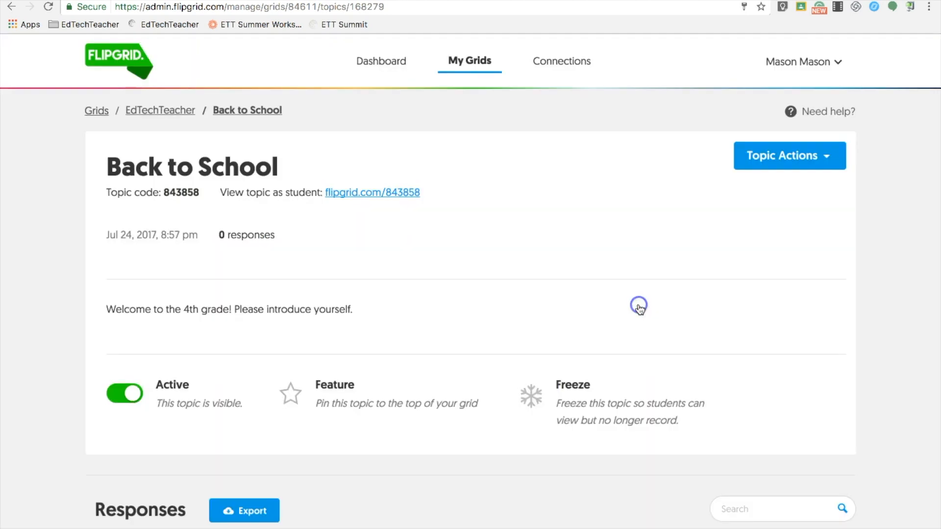
mouse_move(639, 308)
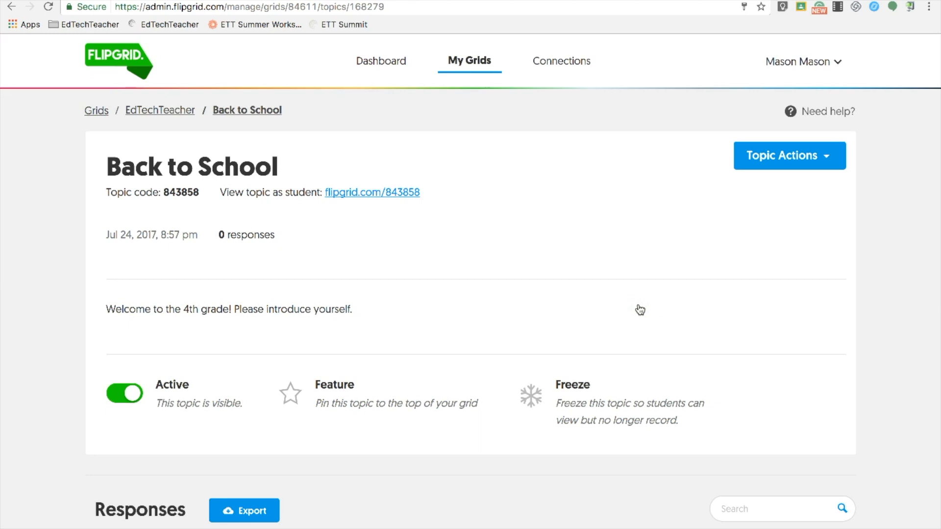
left_click(160, 110)
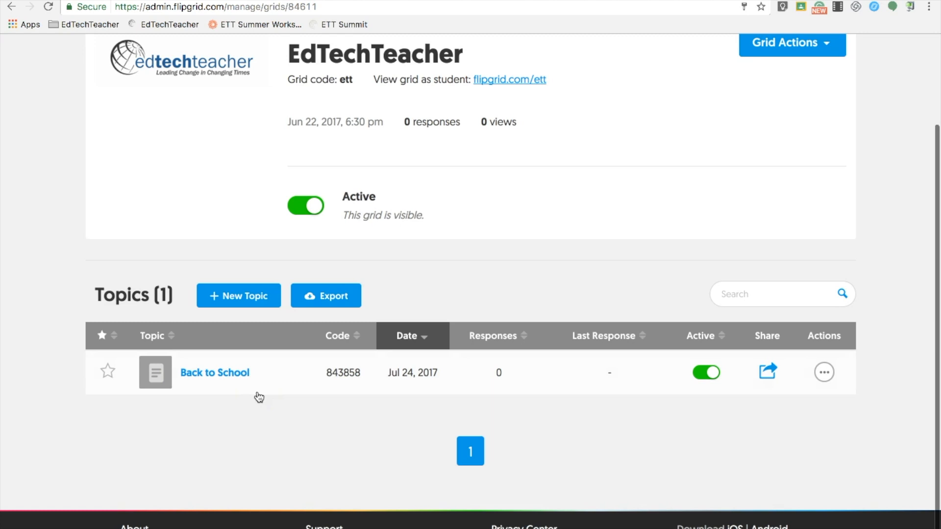
View the Back to School topic's URL, Embed and QR Code sharing options and copy its link flipgrid.com/843858
left_click(766, 372)
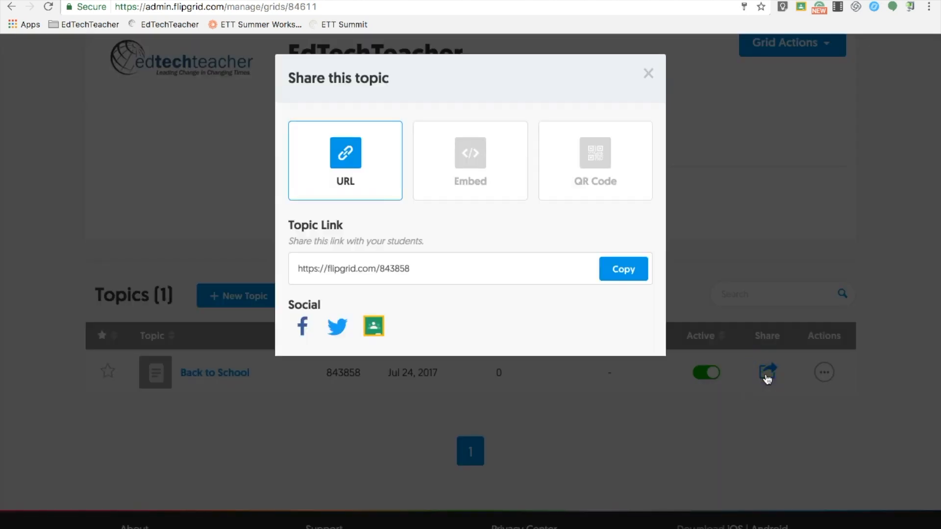
mouse_move(381, 197)
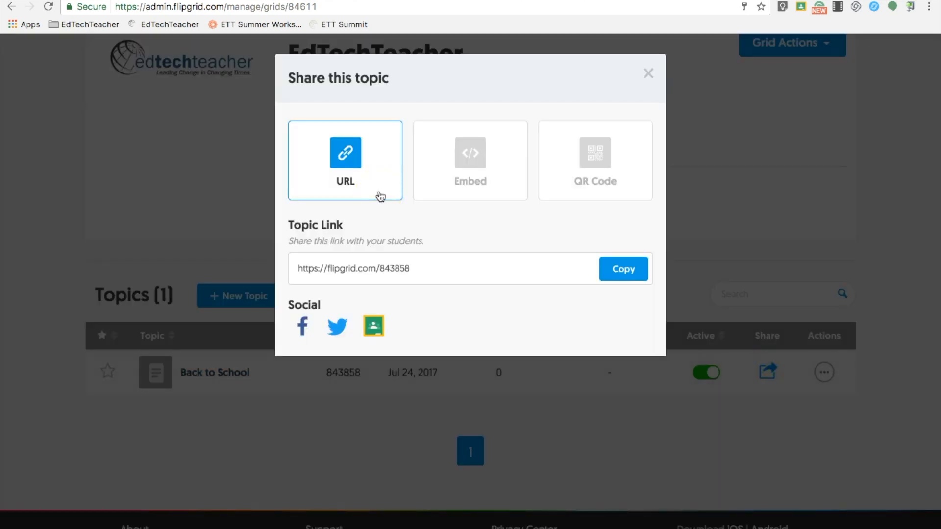
left_click(469, 159)
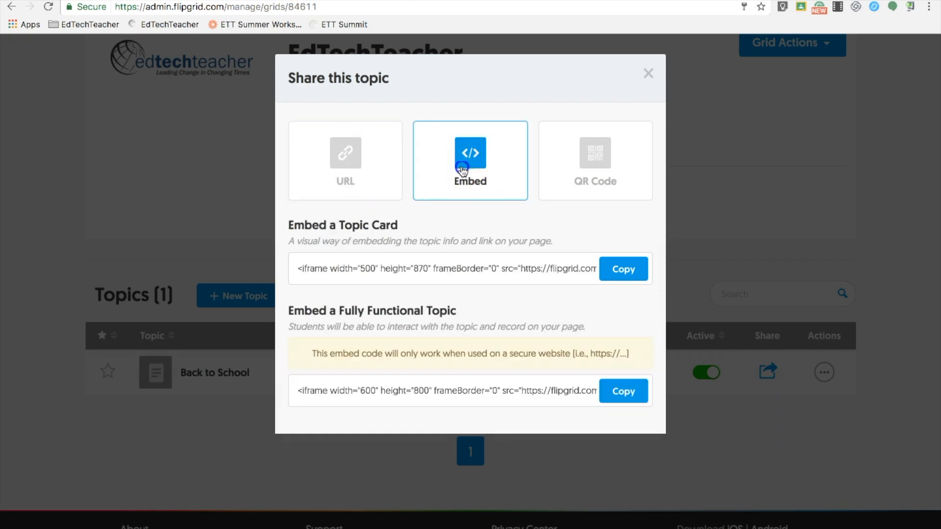
left_click(595, 156)
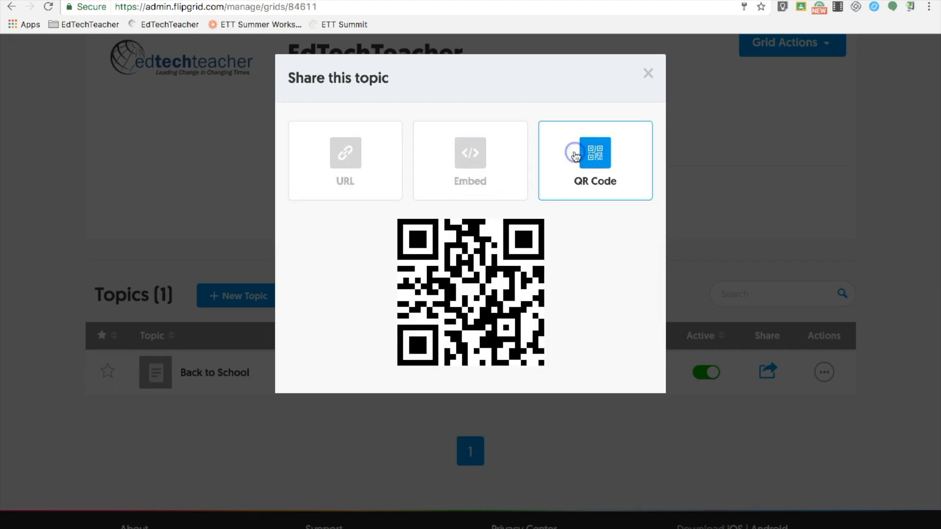
left_click(345, 160)
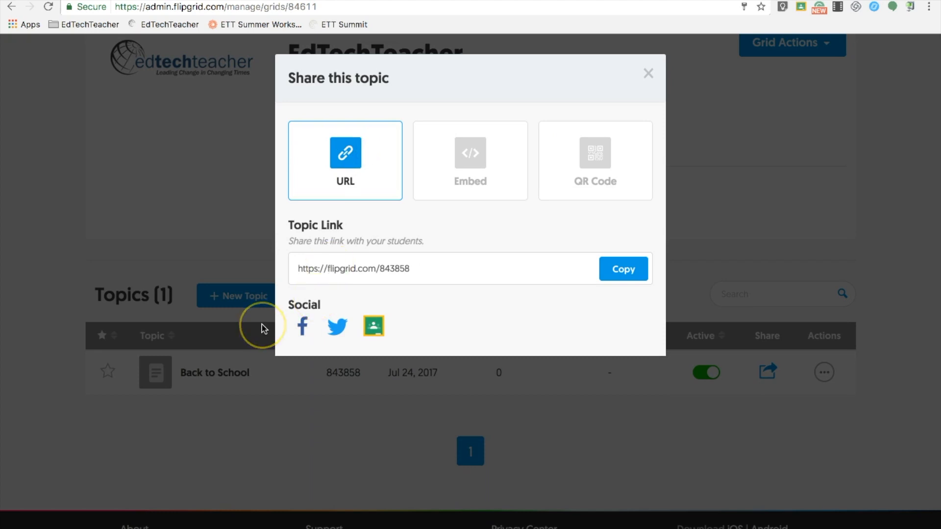
mouse_move(372, 326)
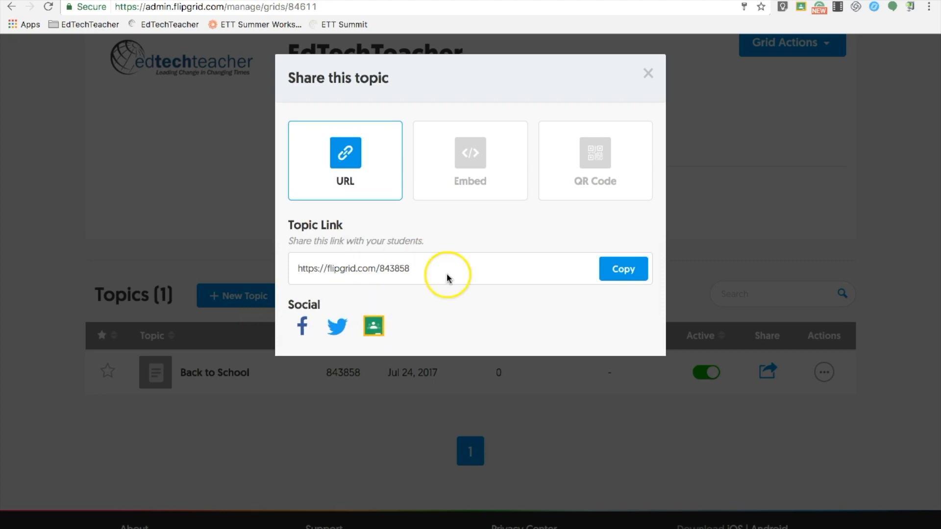
mouse_move(452, 277)
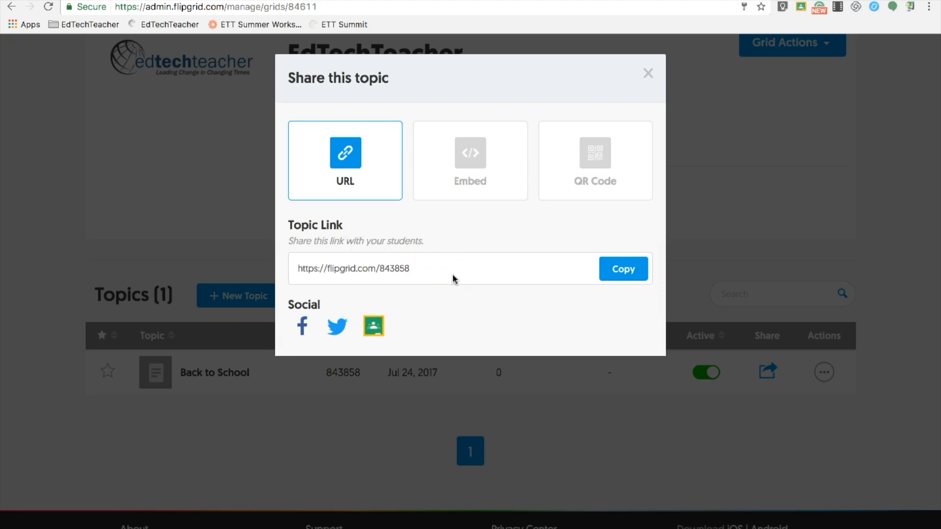
left_click(622, 268)
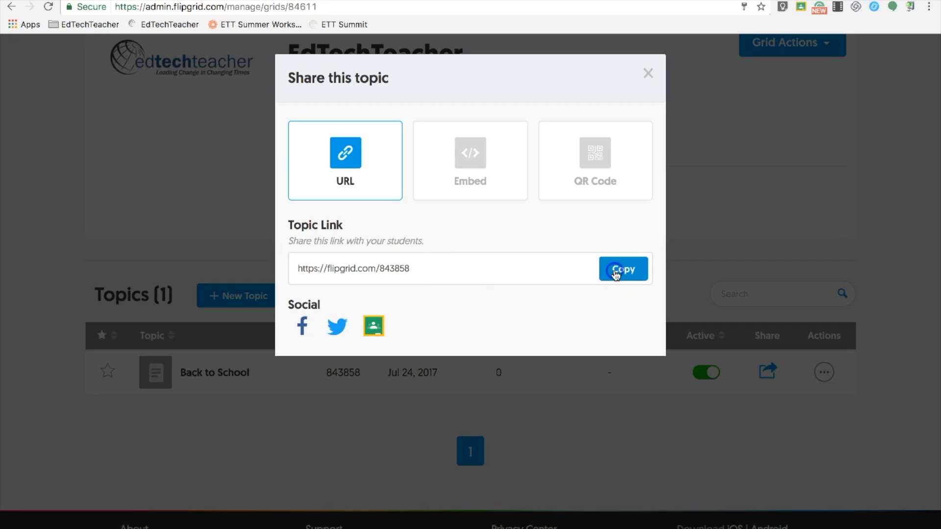